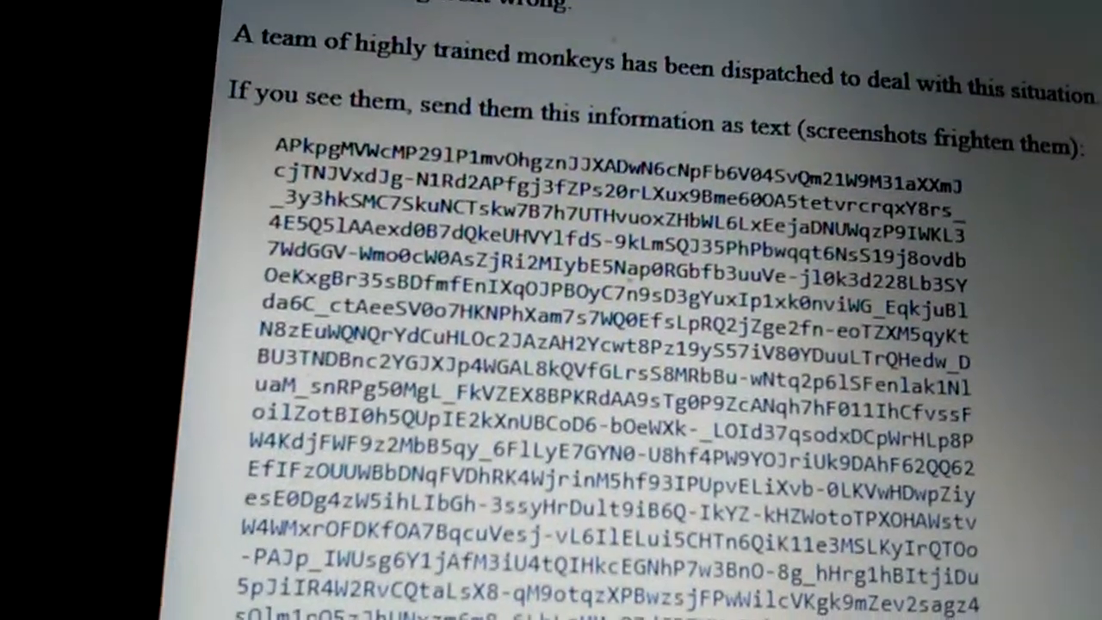
Pause and resume the 'Intro music to vr switch game' video to restart playback at 0:00
scroll(down, 3)
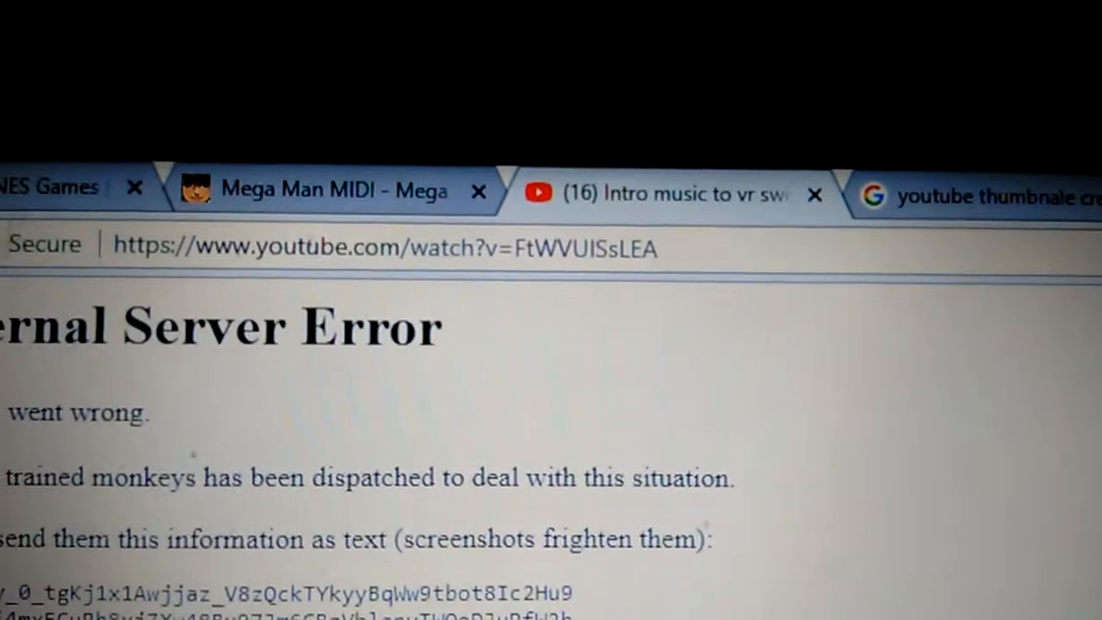
scroll(down, 3)
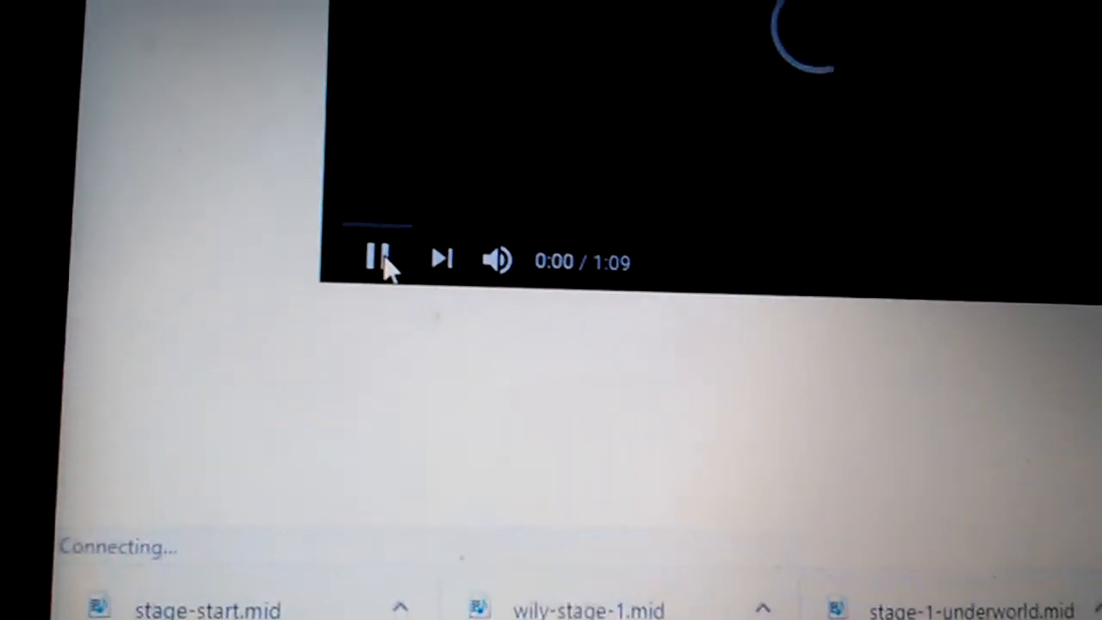
click(379, 258)
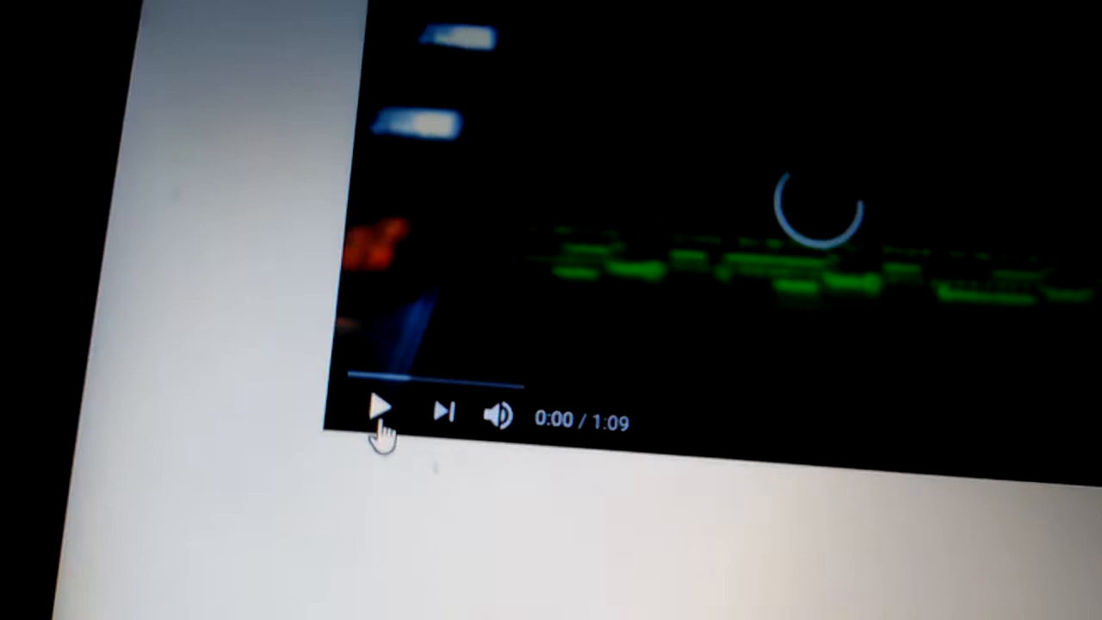
click(381, 409)
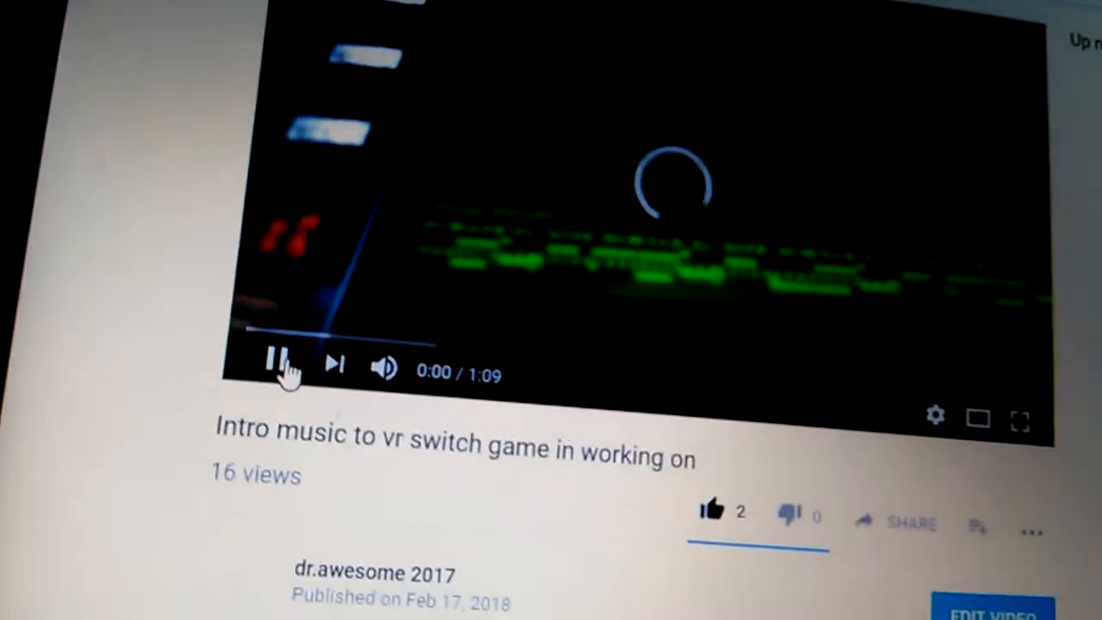